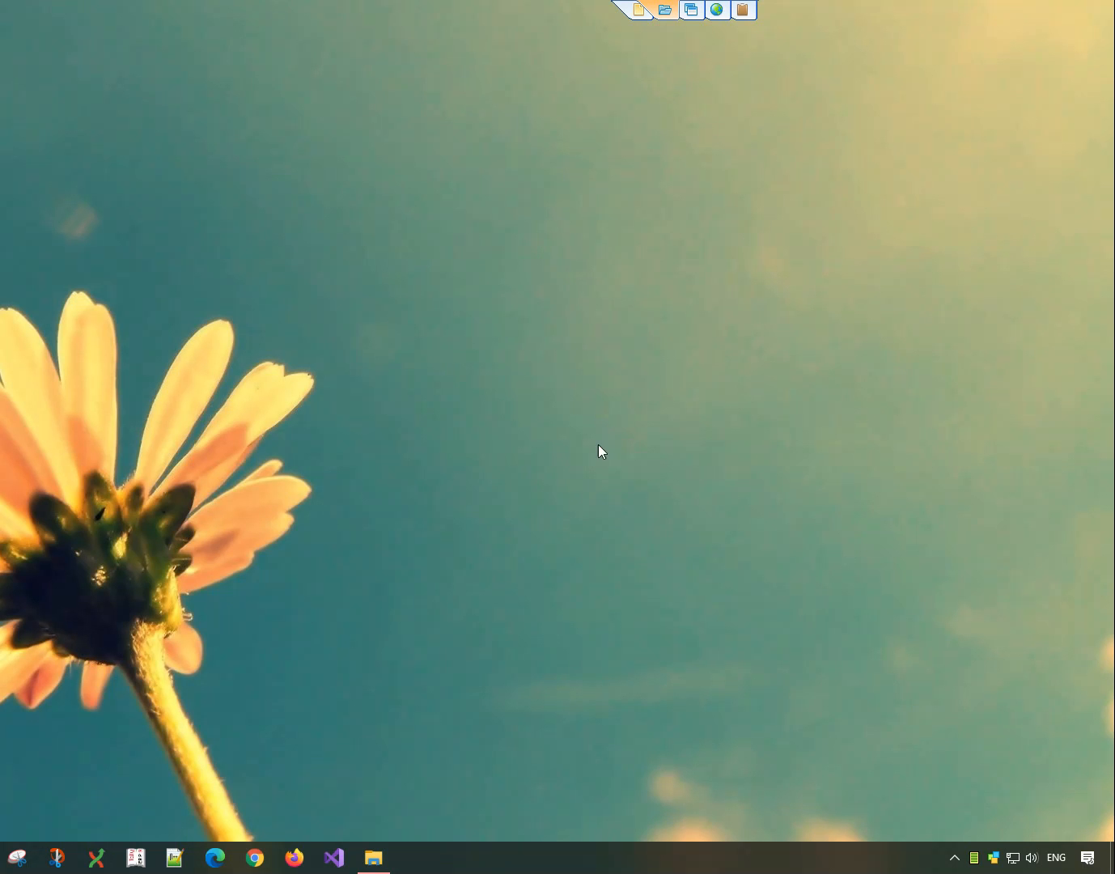
# - Open File Explorer at John\Office and select its Documents folder
pyautogui.click(372, 857)
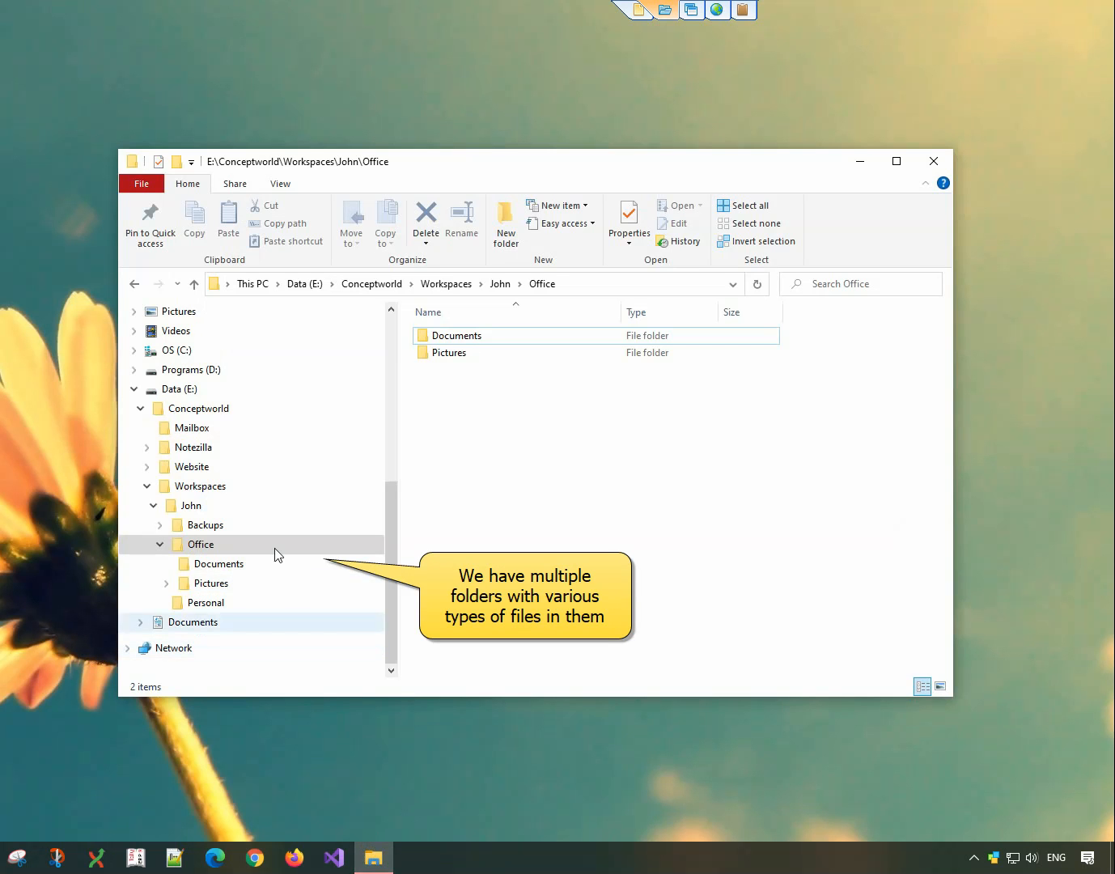
pyautogui.click(186, 505)
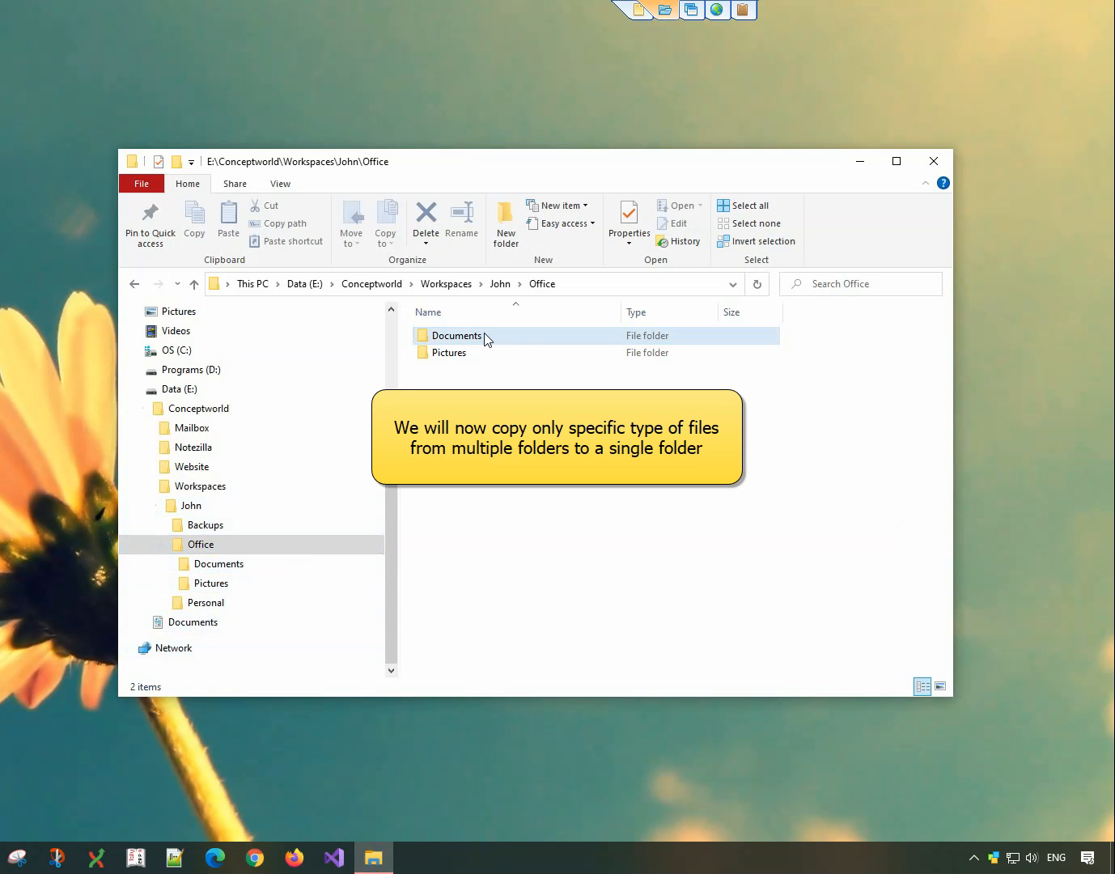
# - Queue the Documents folder and all 16 Personal files with Copywhiz Copy (Add to queue)
pyautogui.rightClick(459, 335)
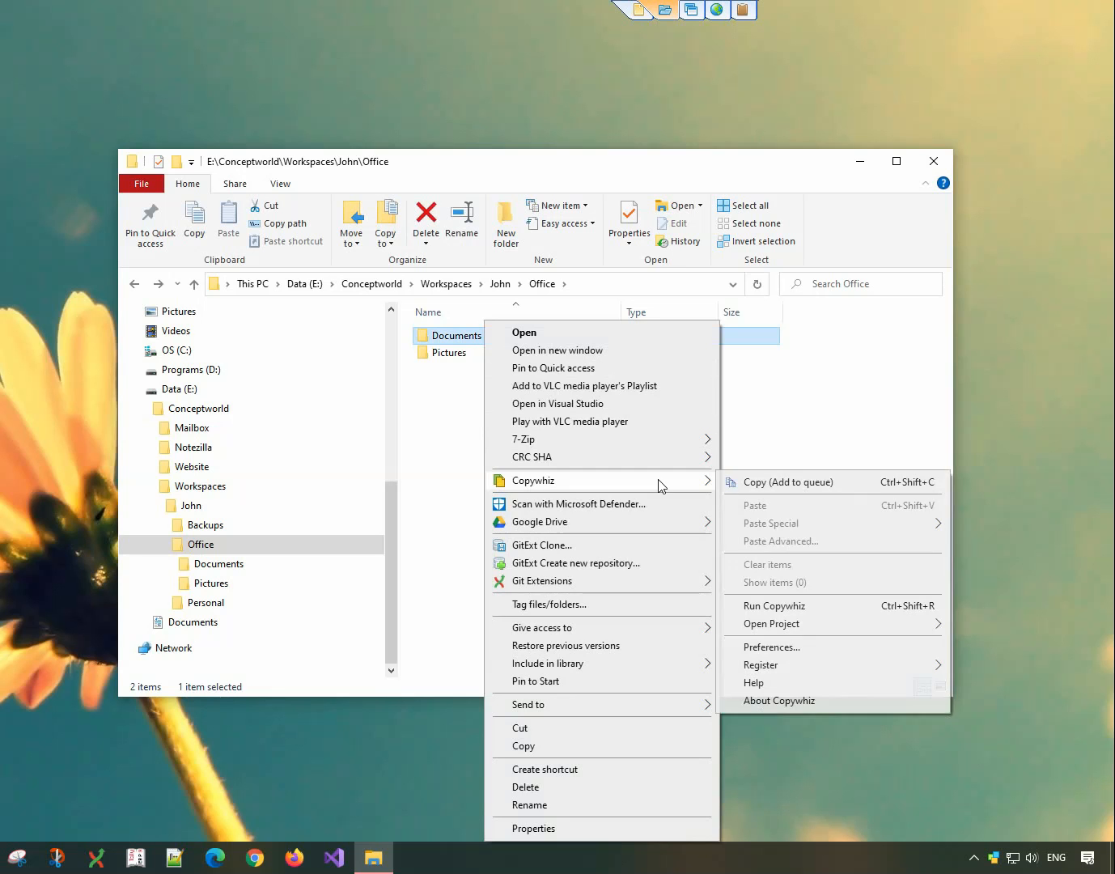
pyautogui.click(789, 481)
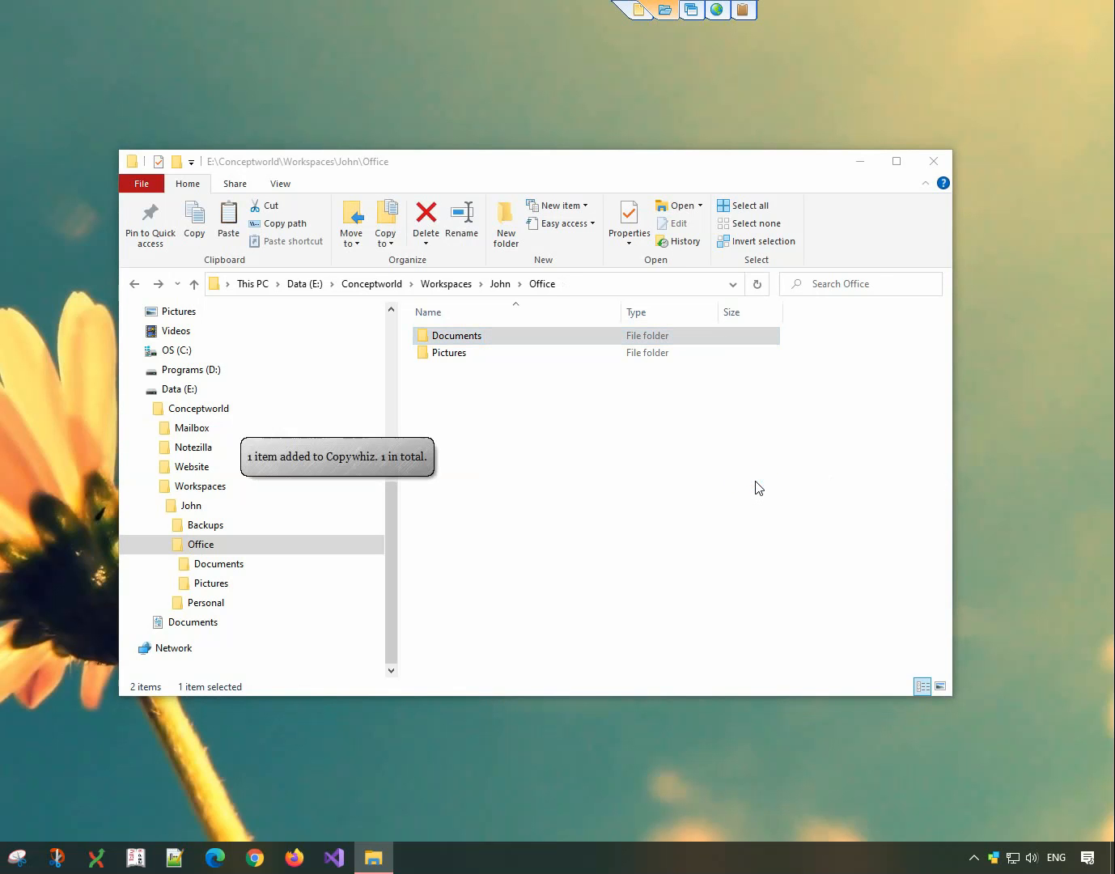
pyautogui.click(205, 601)
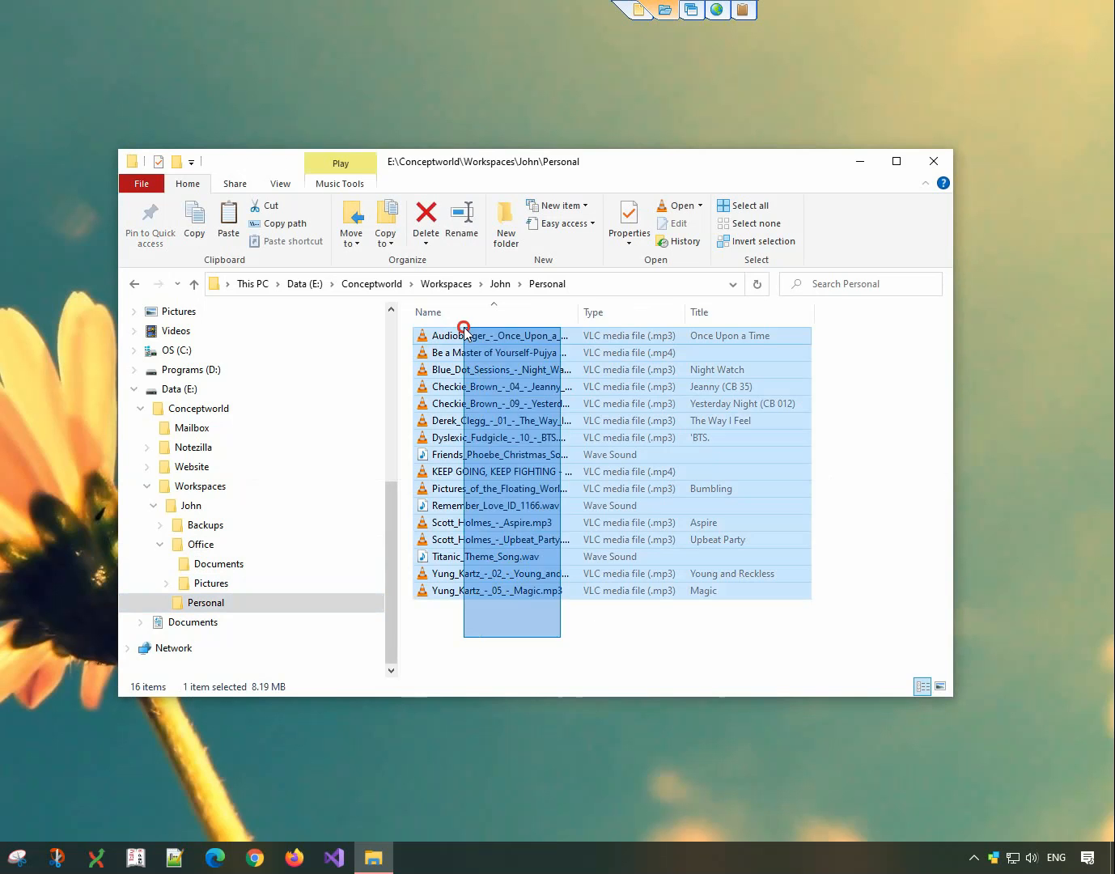
pyautogui.rightClick(464, 334)
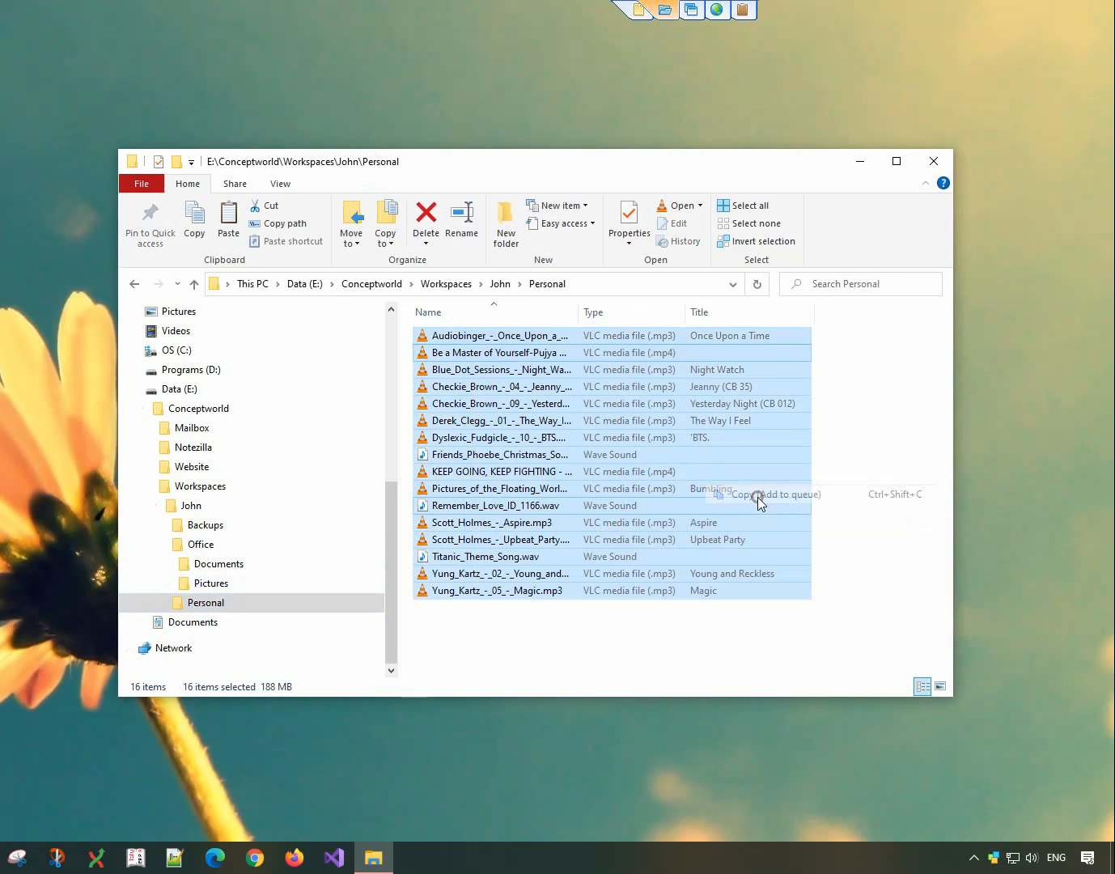
pyautogui.click(778, 493)
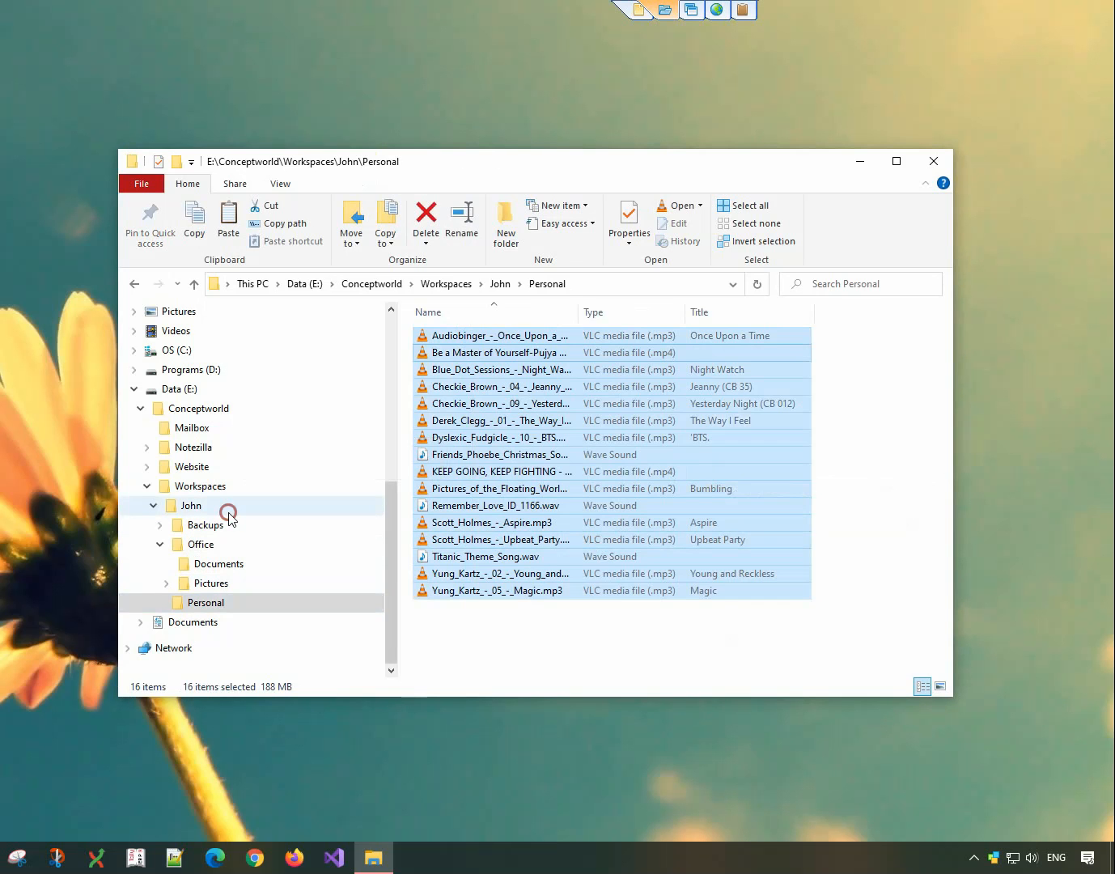
# - Start a Copywhiz Paste Advanced of the 17 queued items into the John folder
pyautogui.click(191, 505)
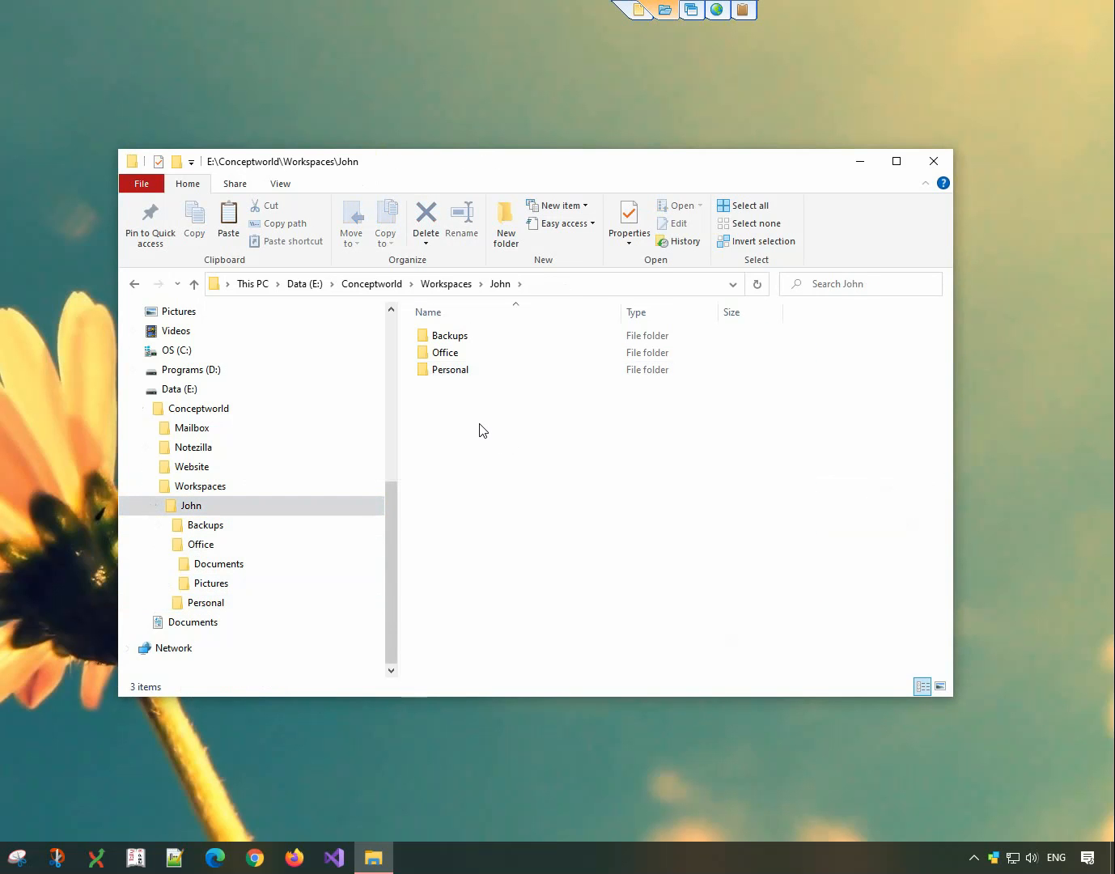
pyautogui.moveTo(481, 427)
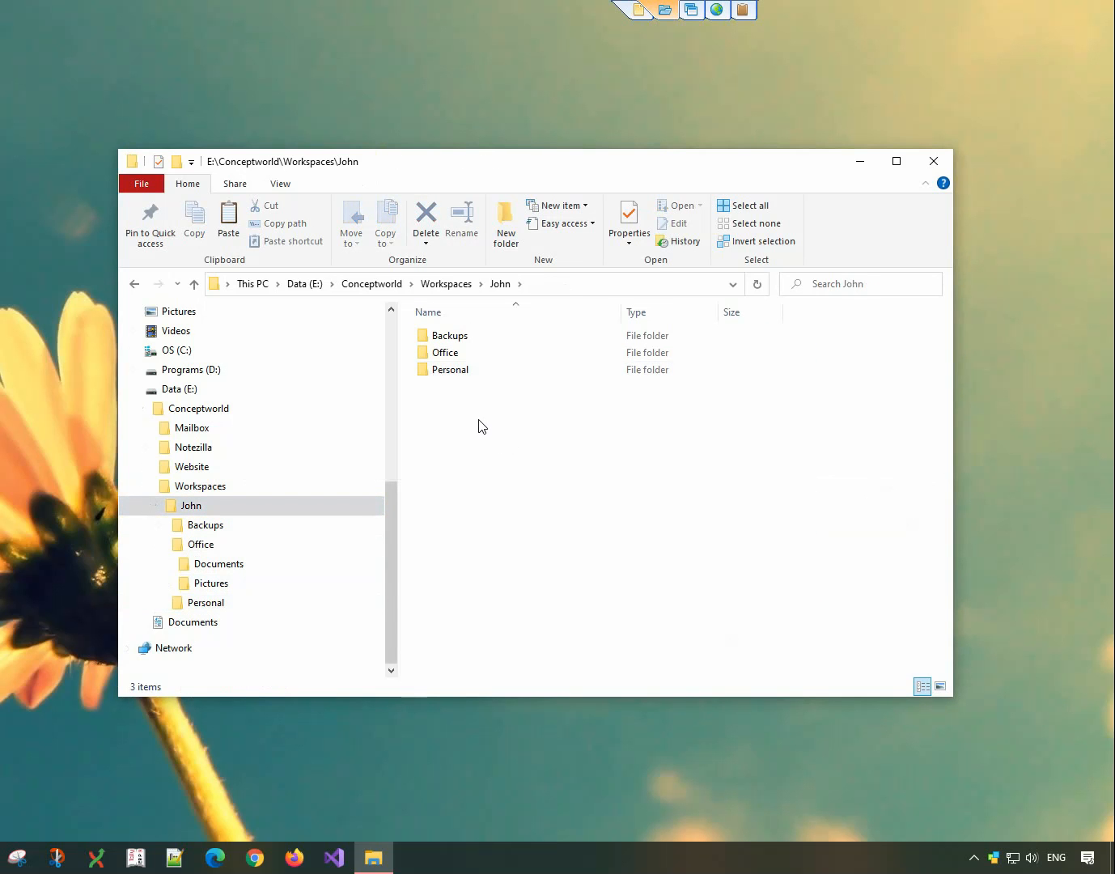
pyautogui.rightClick(482, 426)
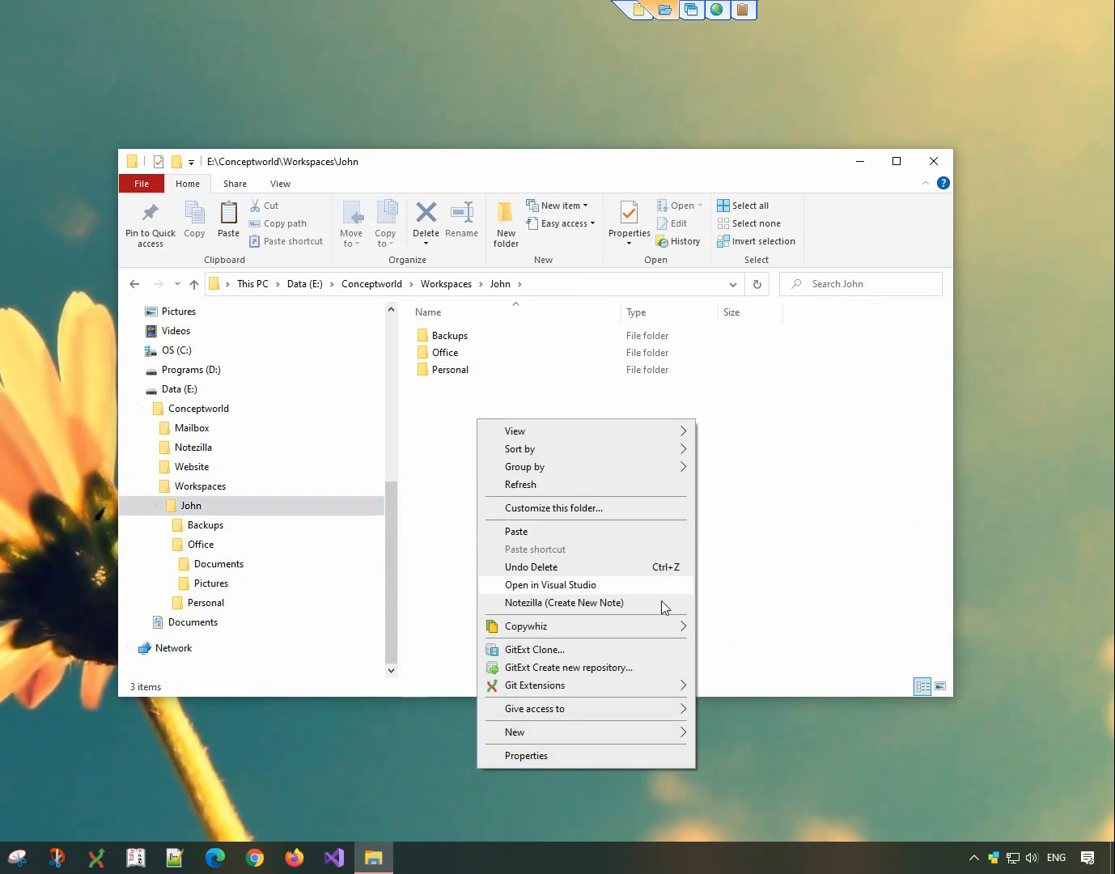
pyautogui.moveTo(526, 625)
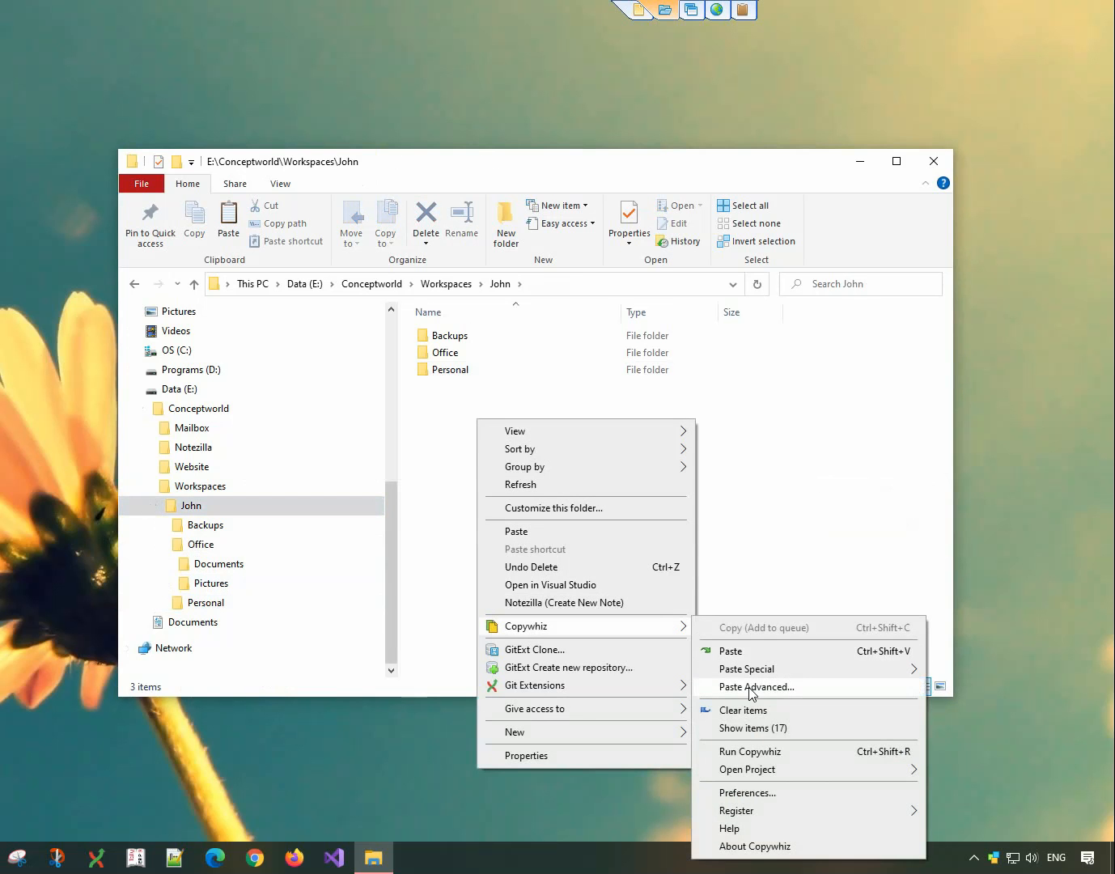
pyautogui.click(756, 686)
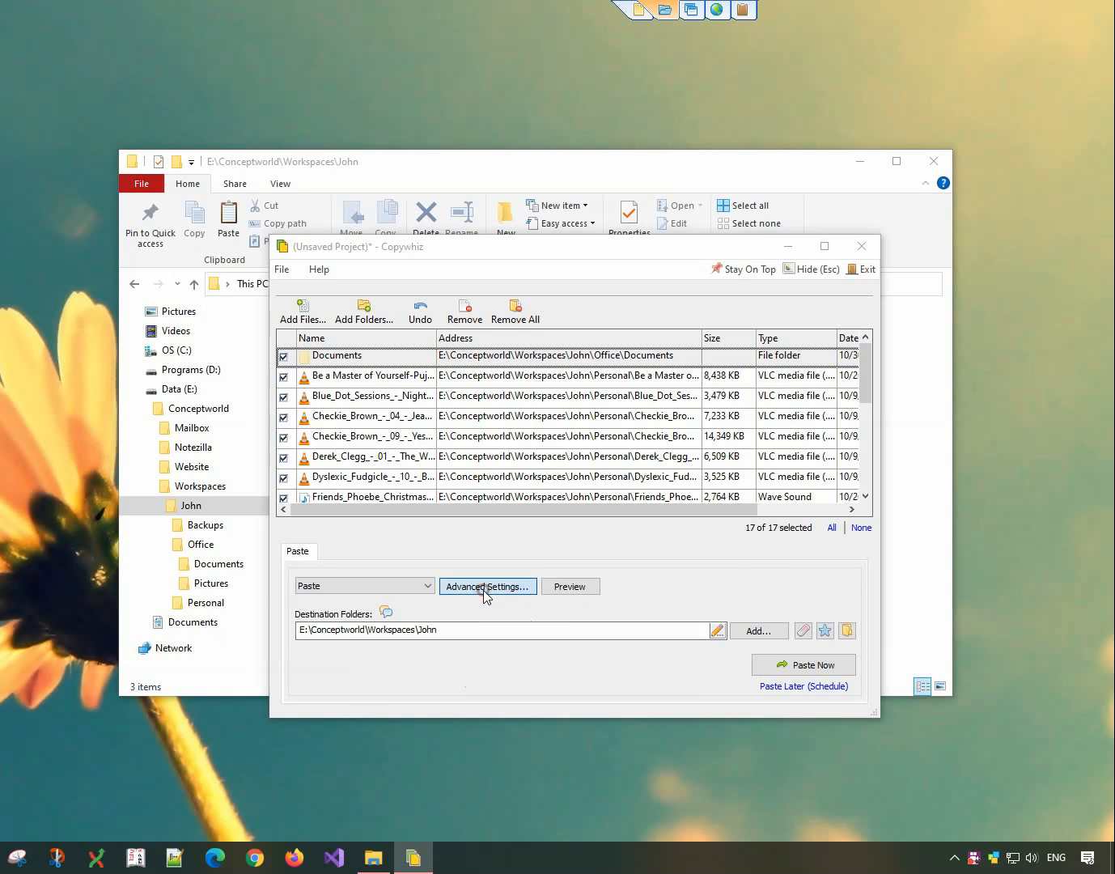
# - In Advanced Settings, set Source Include files to .docx, .mp3
pyautogui.click(486, 586)
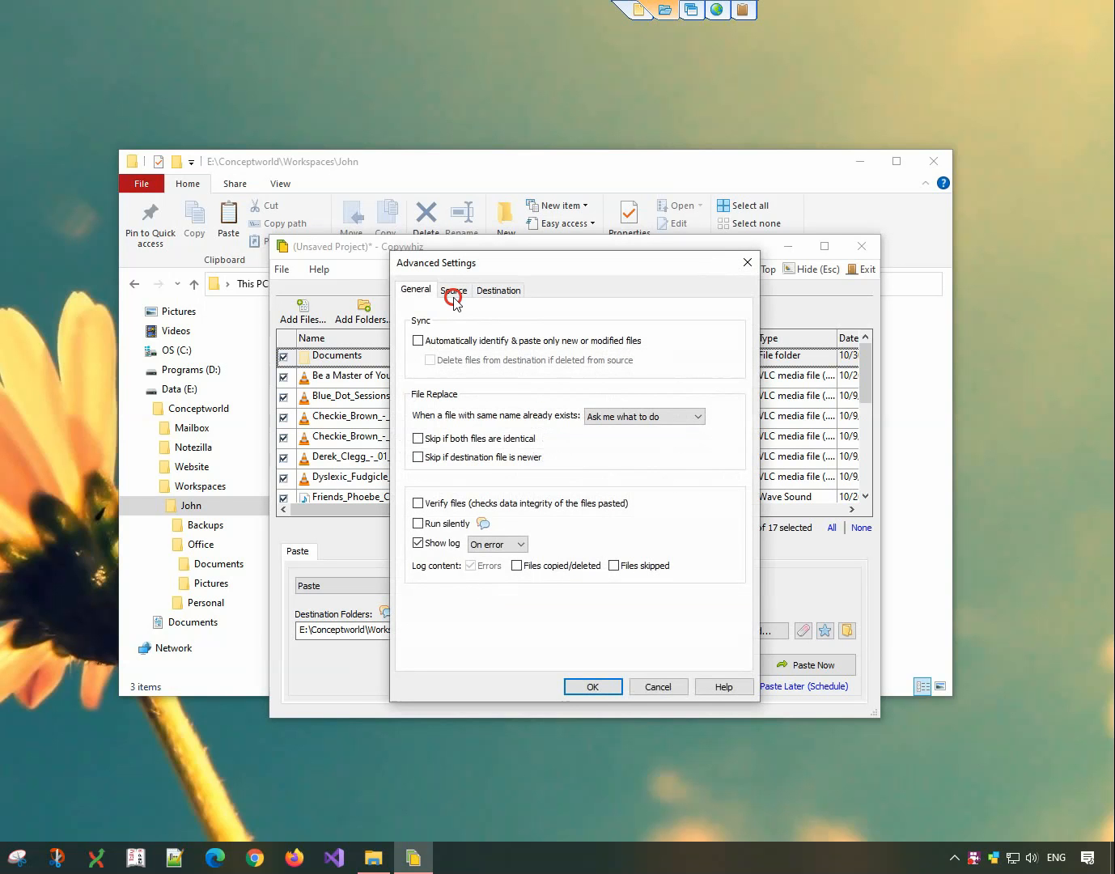
pyautogui.click(453, 289)
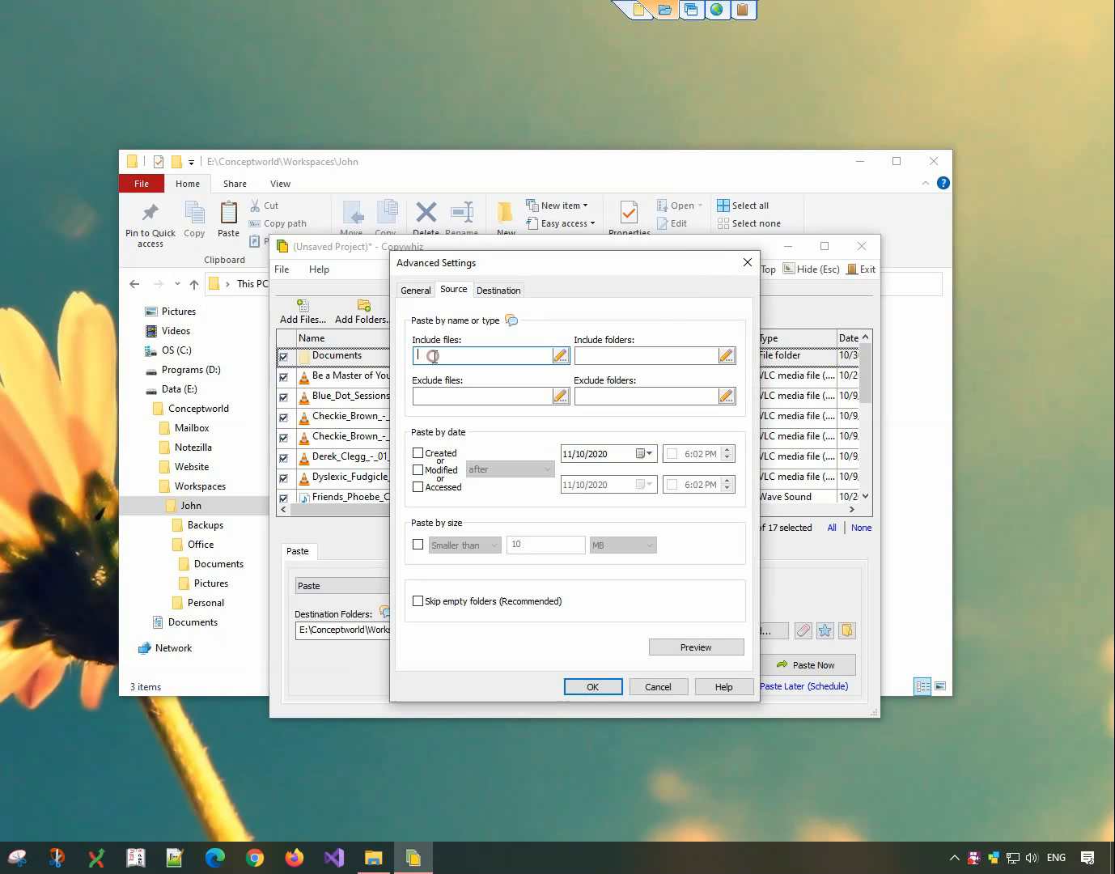
pyautogui.write('.docx, .mp3')
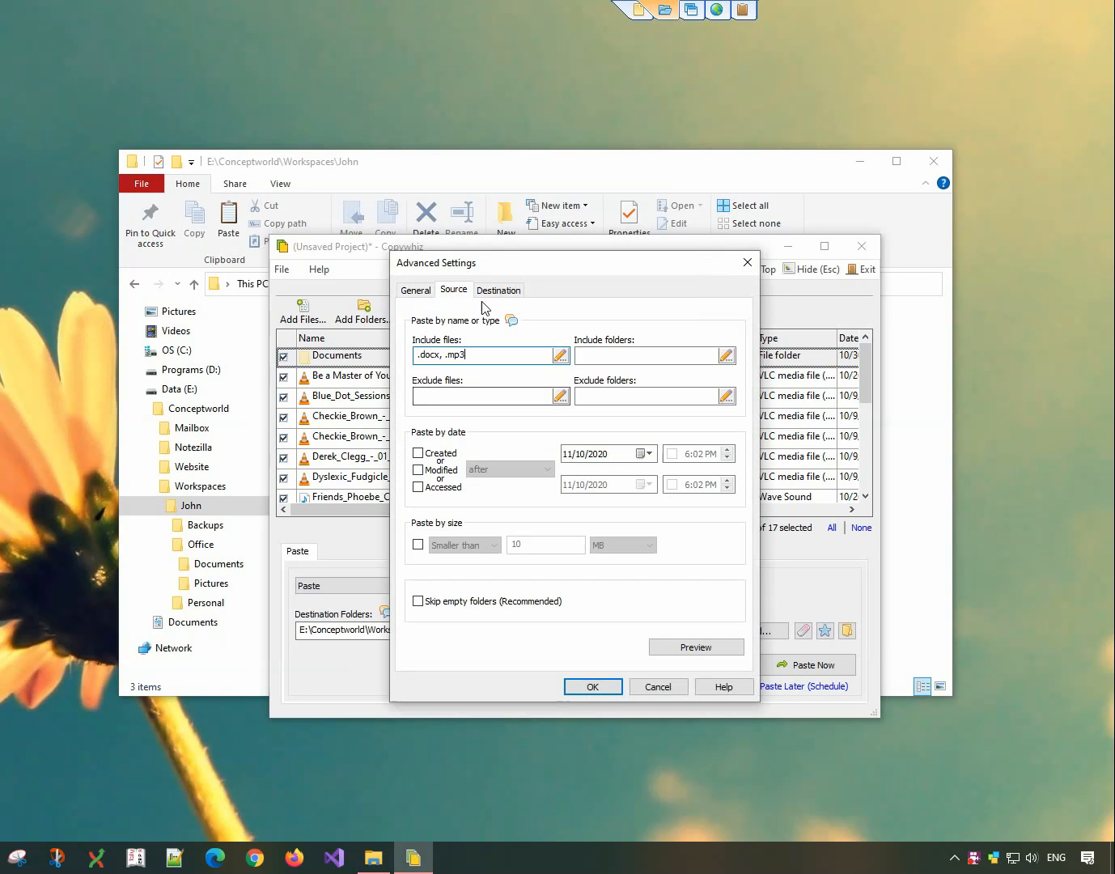
# - Tick 'Paste all files to a single folder (Do not create sub-folders)' on the Destination tab
pyautogui.click(498, 289)
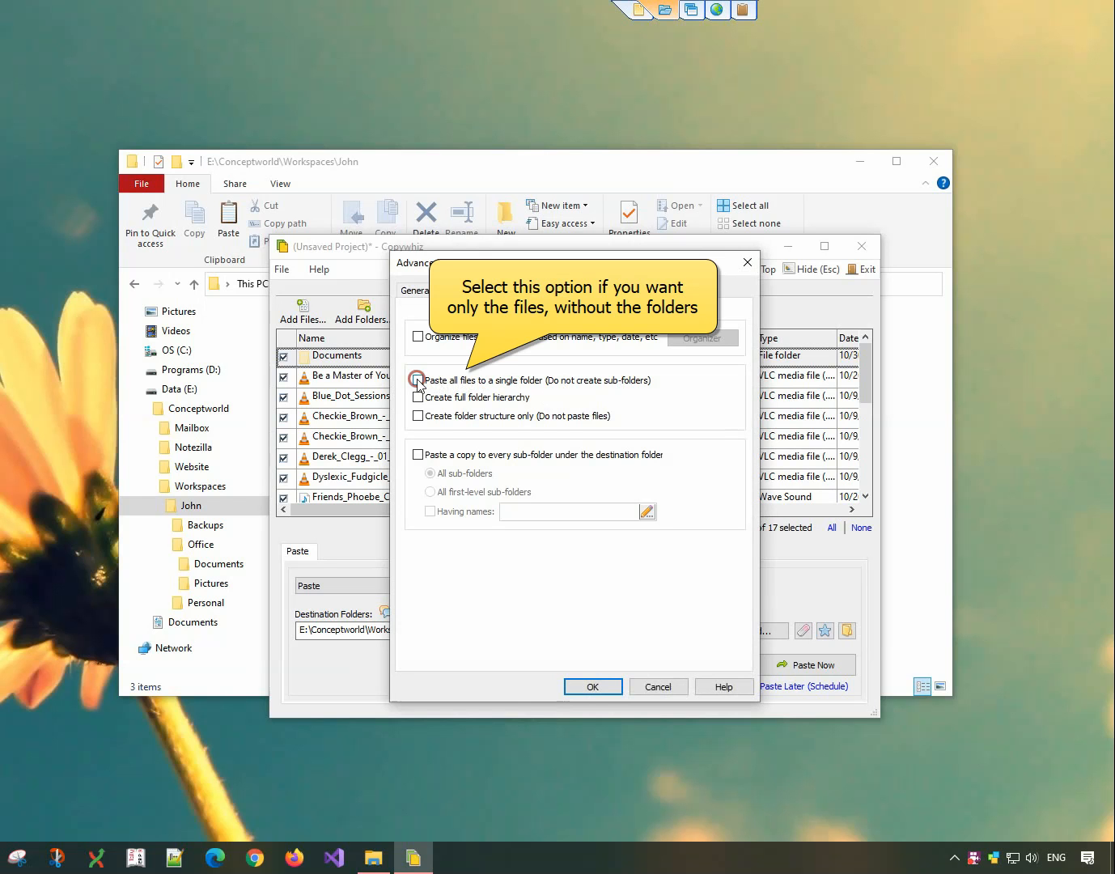
pyautogui.click(417, 379)
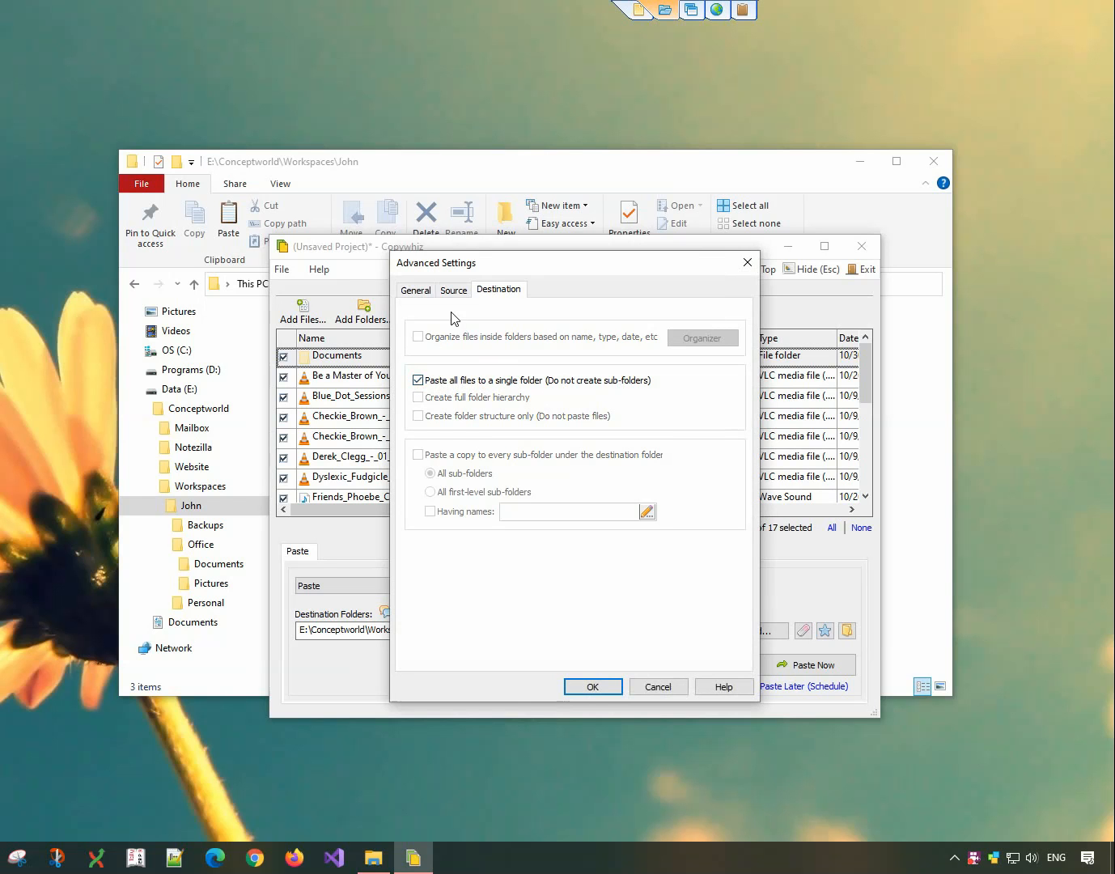
pyautogui.click(453, 289)
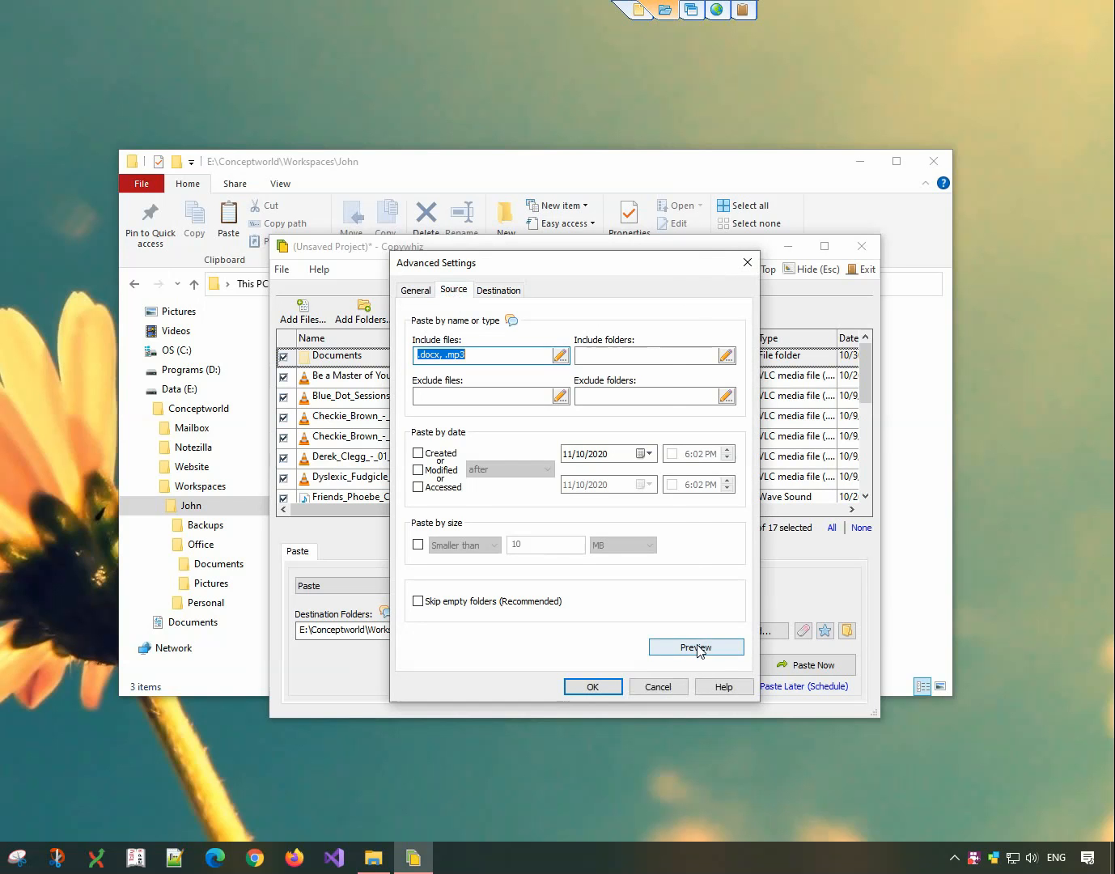
pyautogui.click(694, 646)
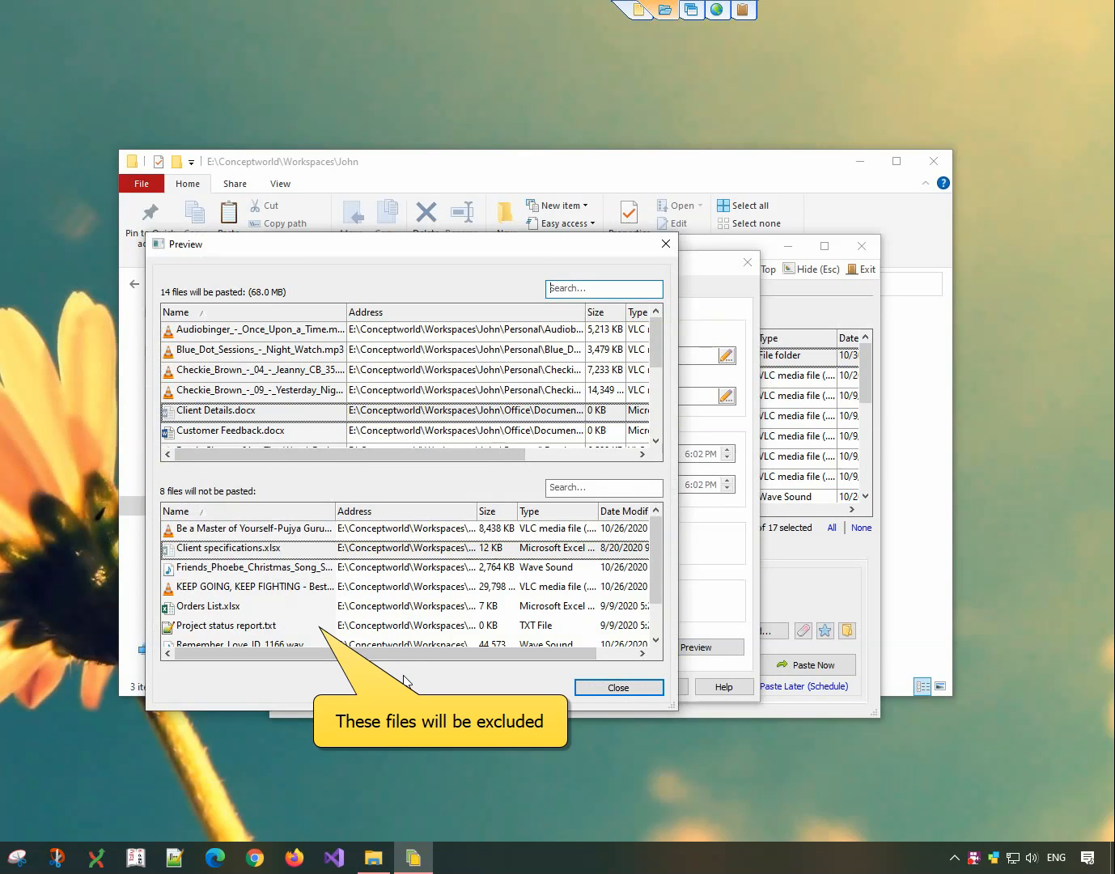
pyautogui.click(618, 687)
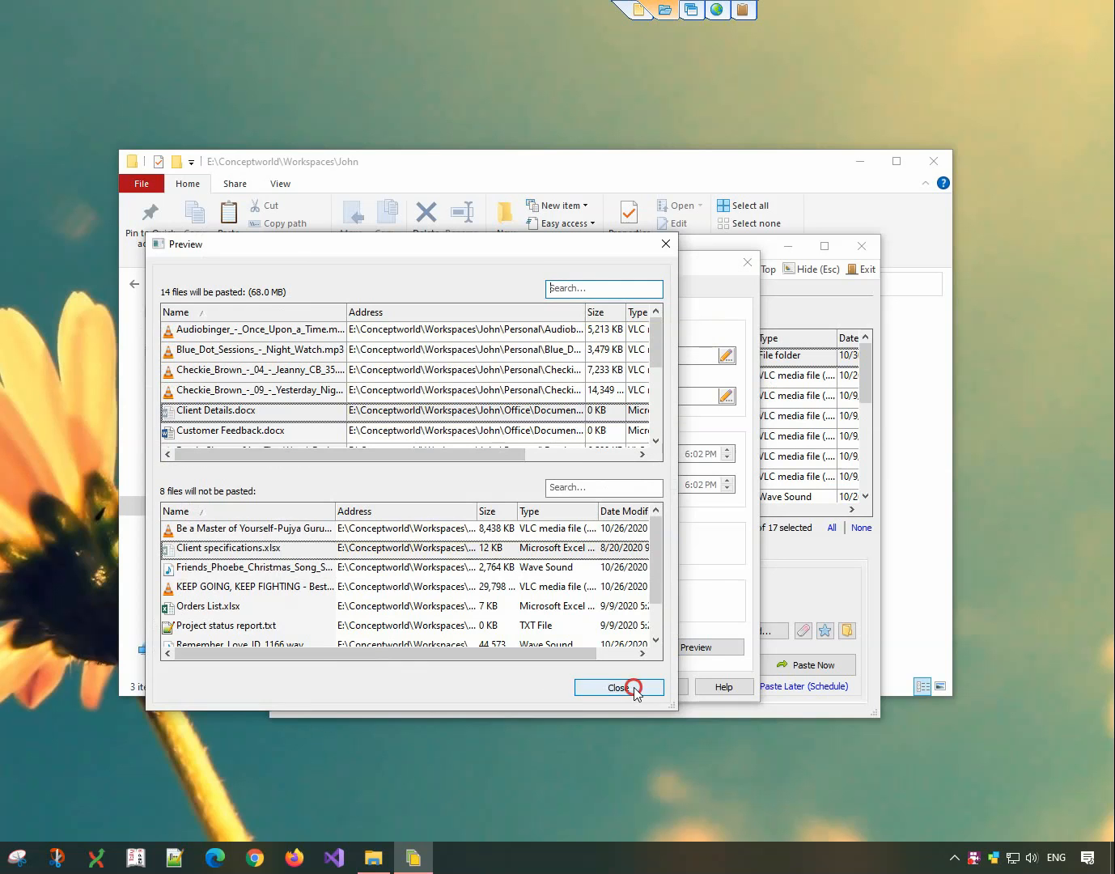
pyautogui.click(618, 686)
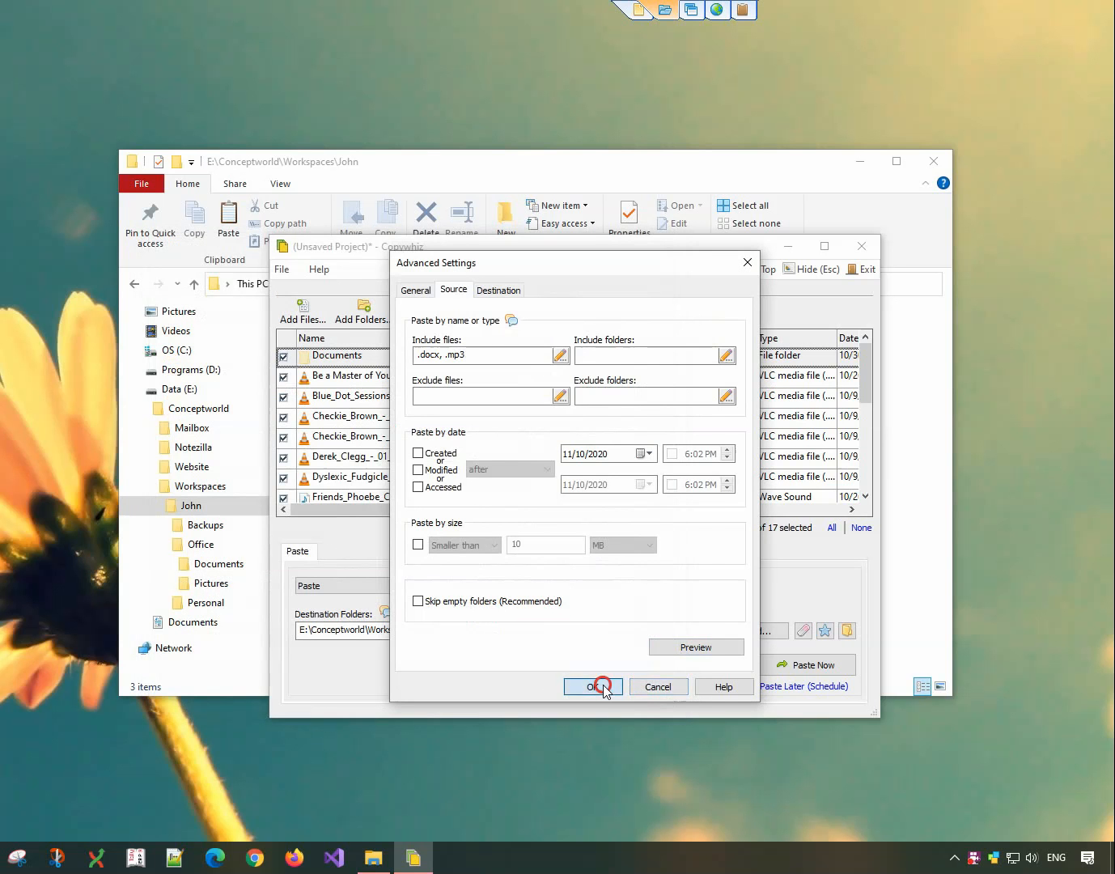
# - Confirm the advanced settings, run Paste Now into John, and dismiss Copywhiz
pyautogui.click(593, 686)
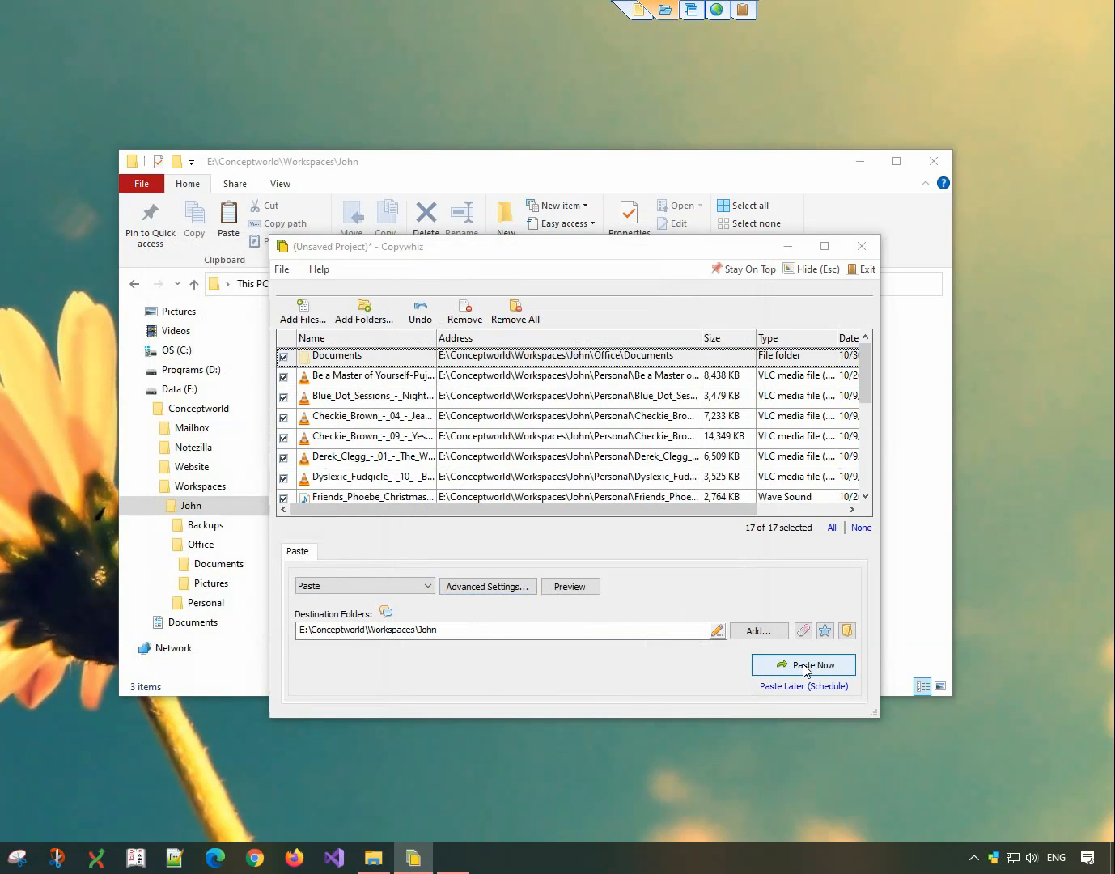
pyautogui.click(802, 664)
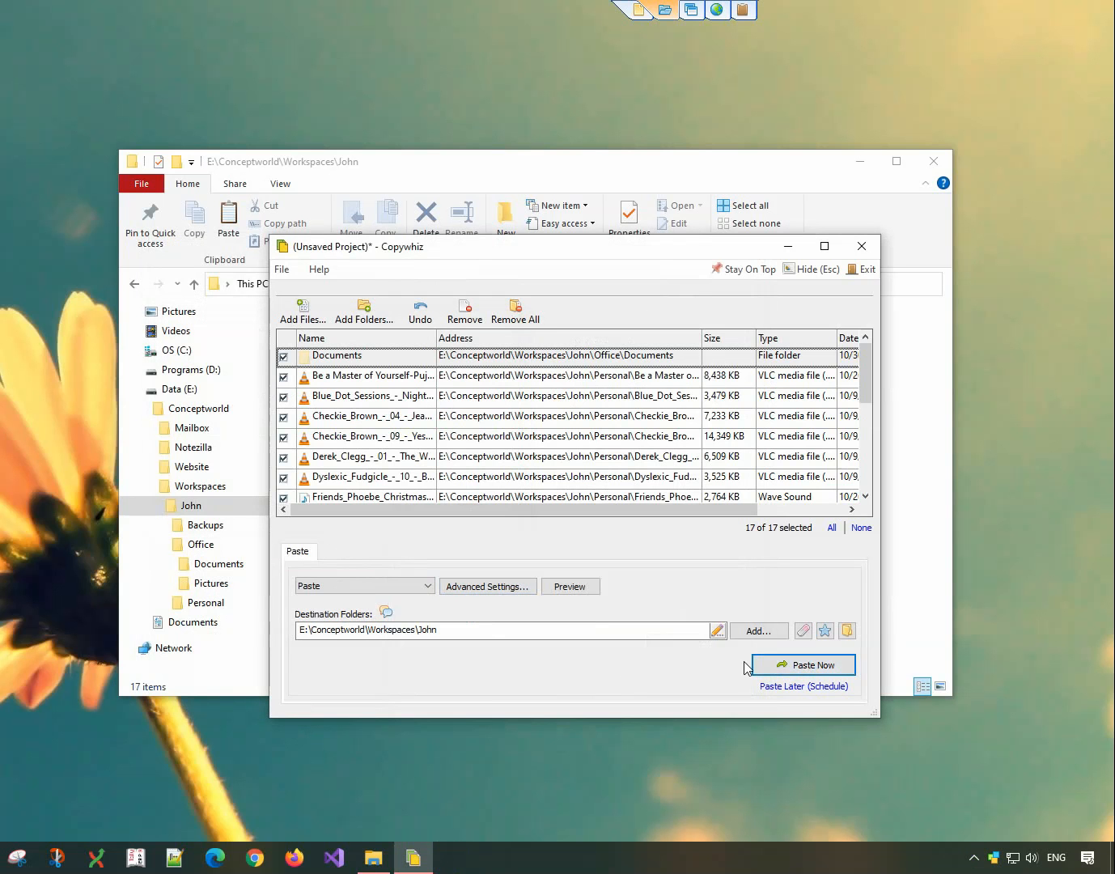
pyautogui.click(801, 664)
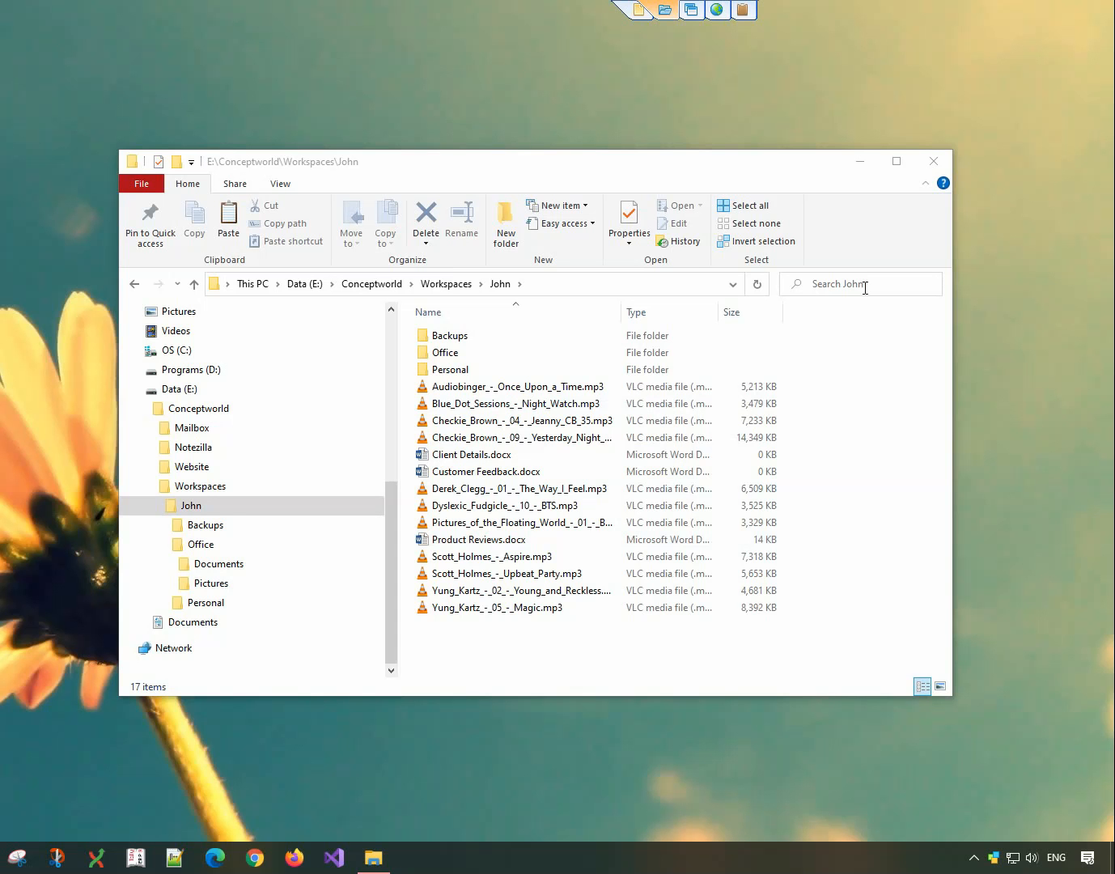
# - Close the John folder window after reviewing the pasted .docx and .mp3 files
pyautogui.click(933, 161)
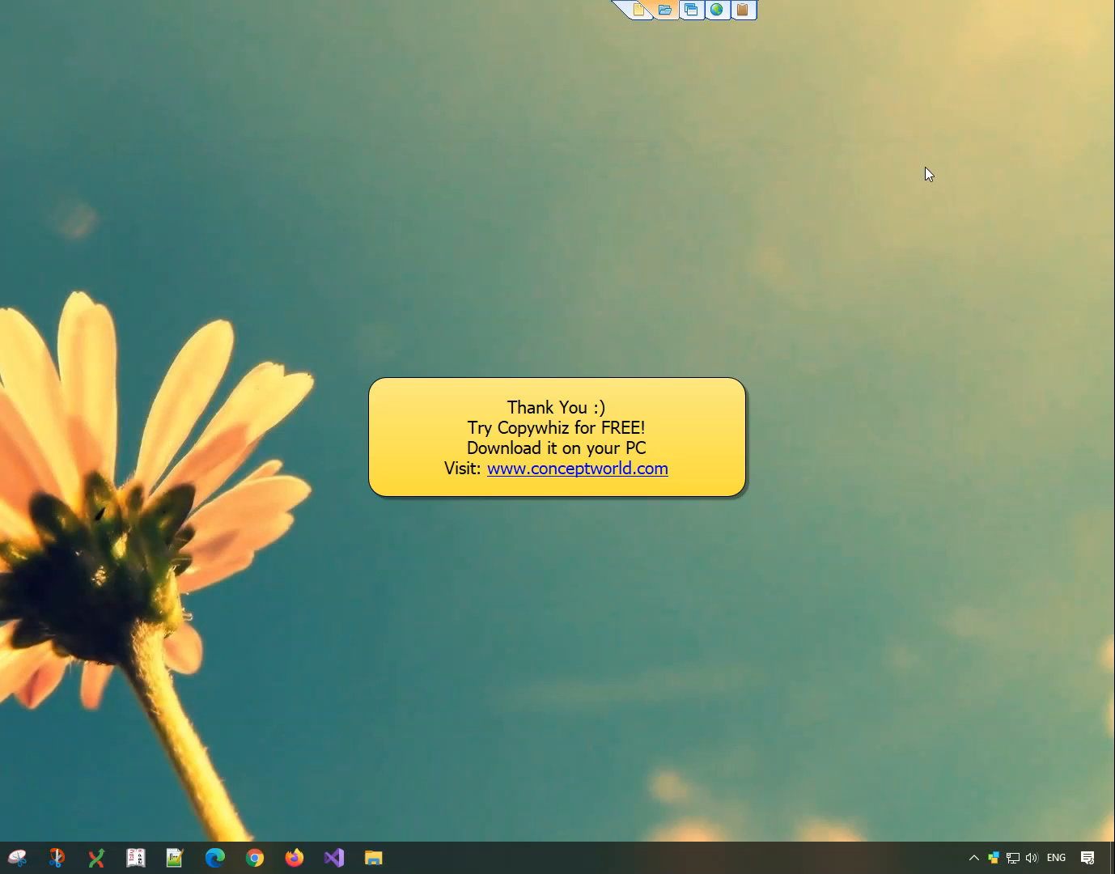